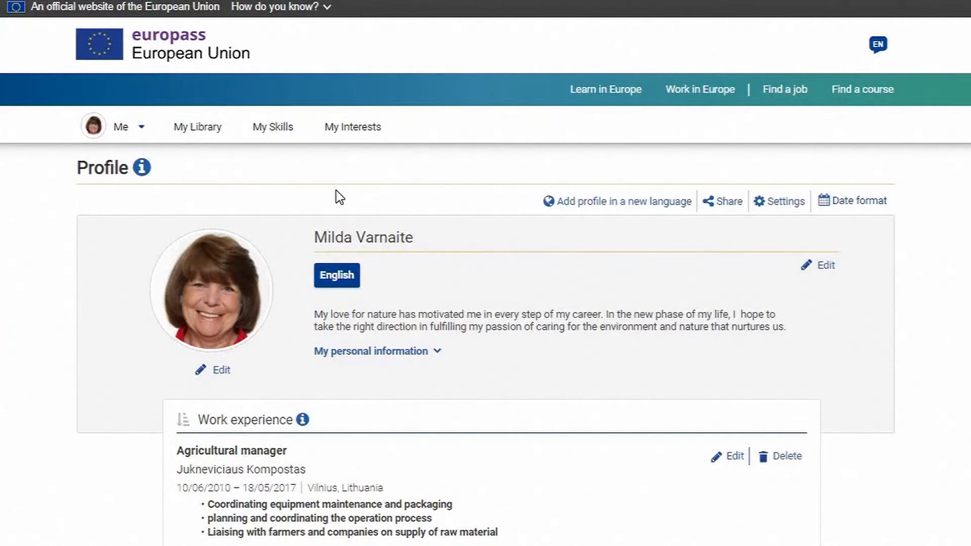
mouse_move(742, 210)
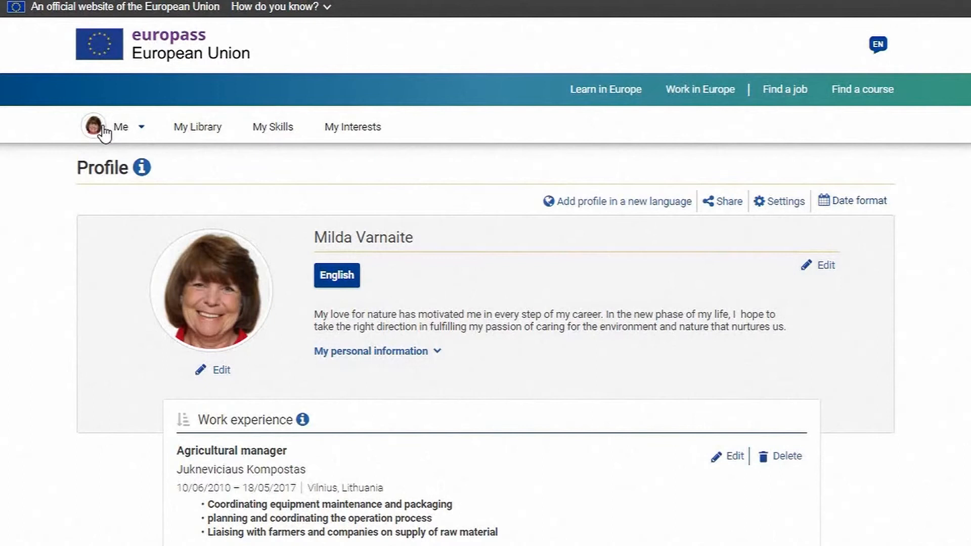
Open the Me dashboard and scroll down to the skills, interests and CV creation options.
left_click(118, 126)
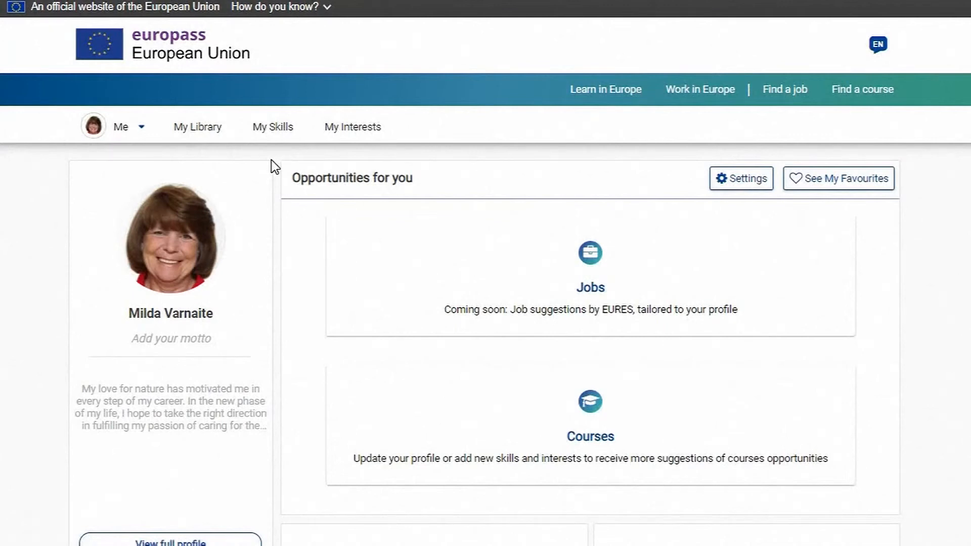
scroll("down", 3)
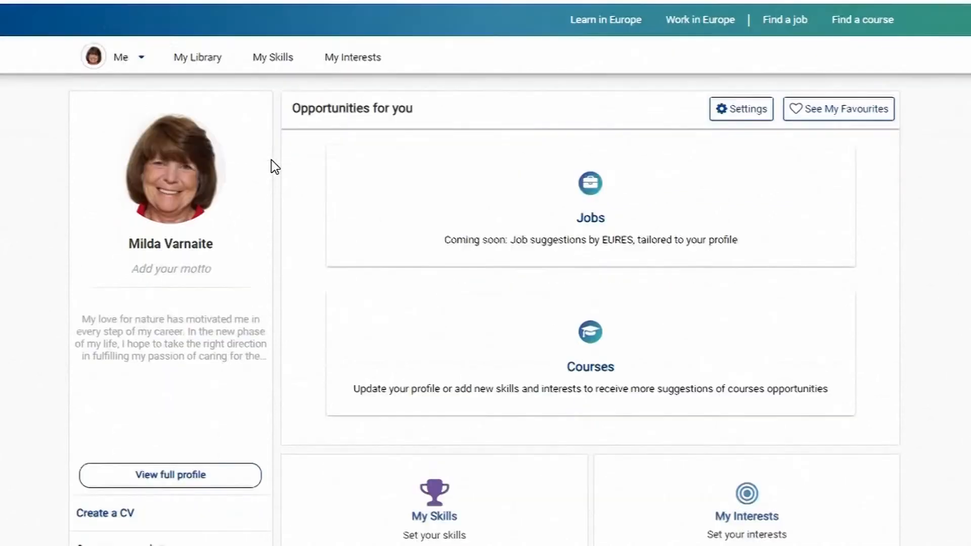
scroll("down", 3)
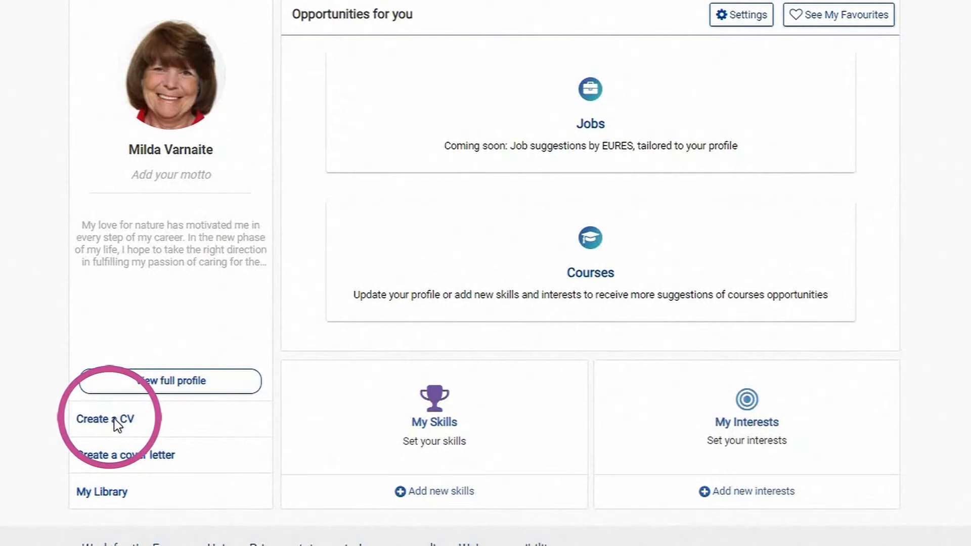
Start a new CV using 'Create a CV' from the dashboard sidebar.
left_click(107, 419)
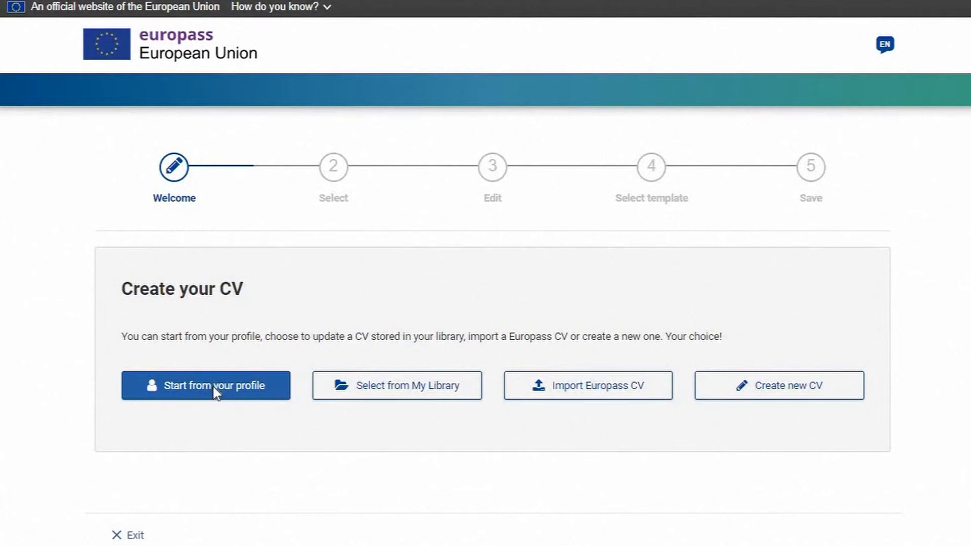
Start the CV from your profile, select the entire profile and review its sections.
left_click(206, 386)
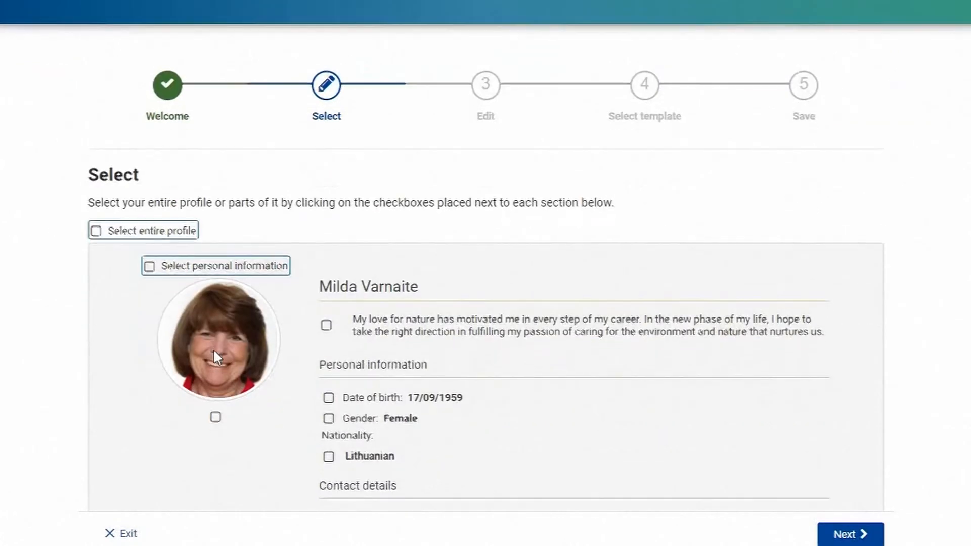
scroll("down", 3)
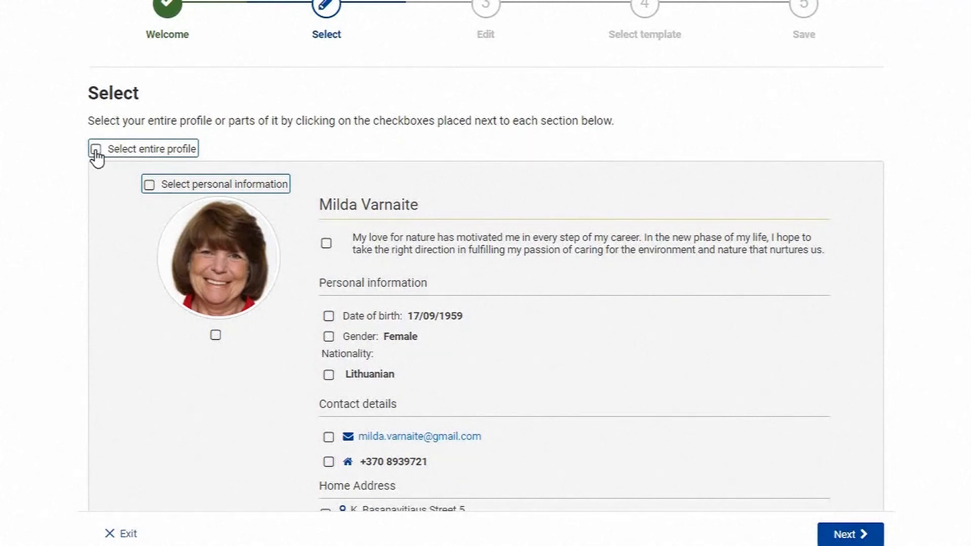
left_click(96, 149)
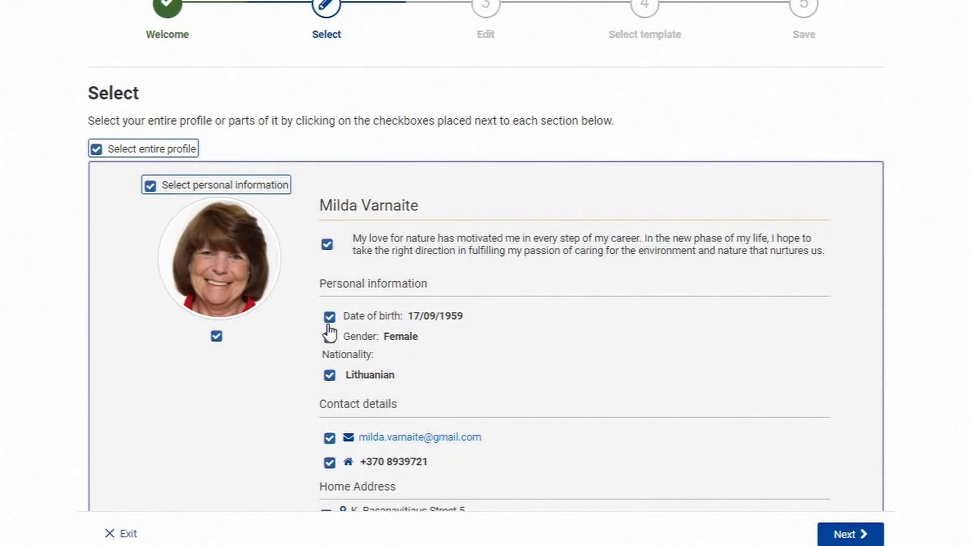
scroll("down", 3)
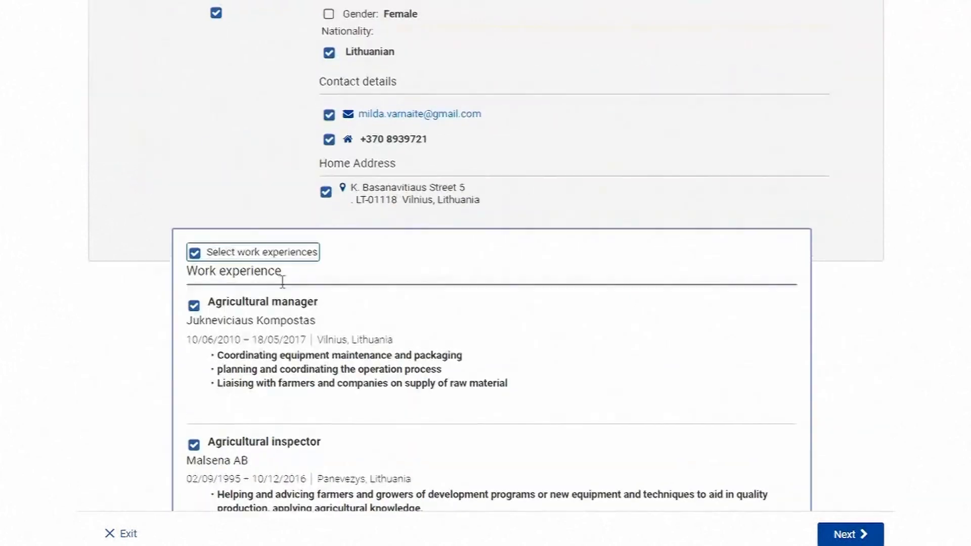
scroll("down", 3)
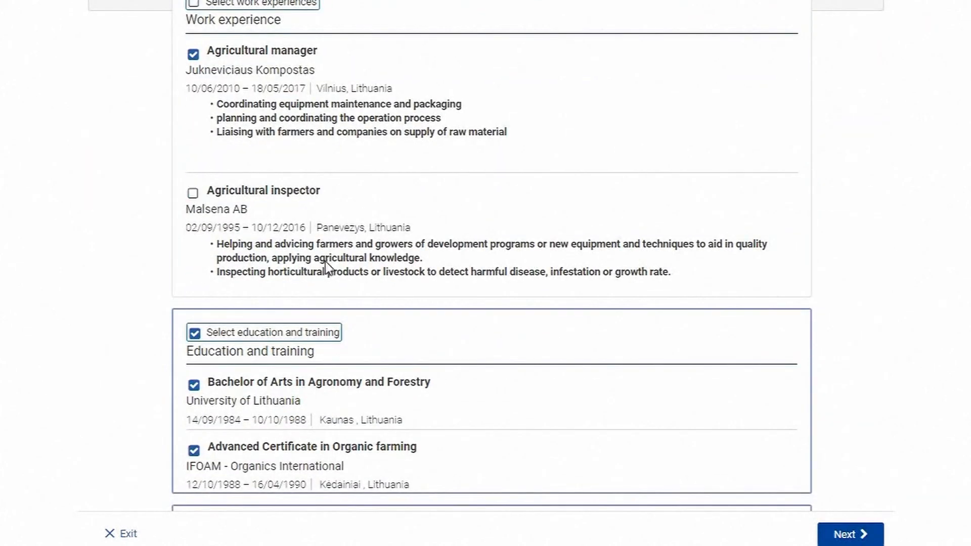
scroll("down", 3)
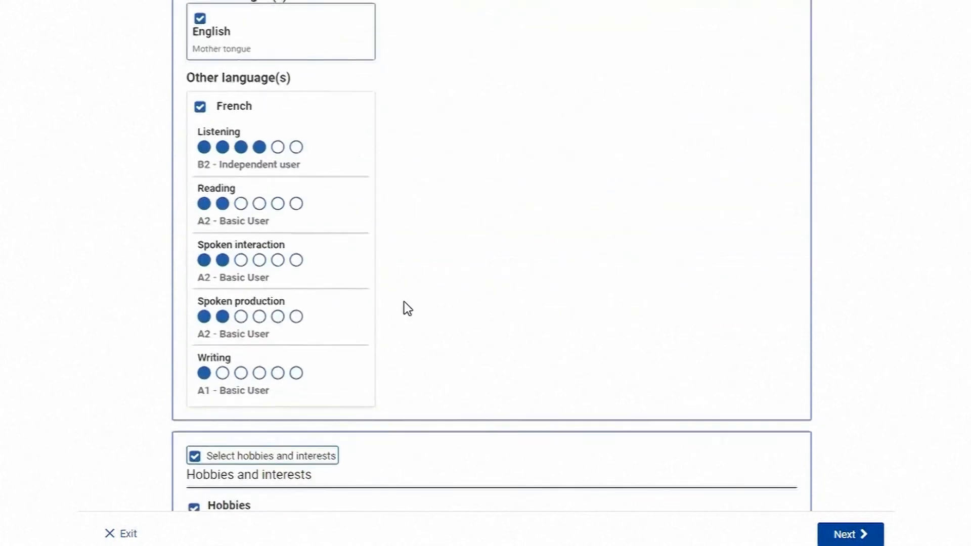
scroll("down", 3)
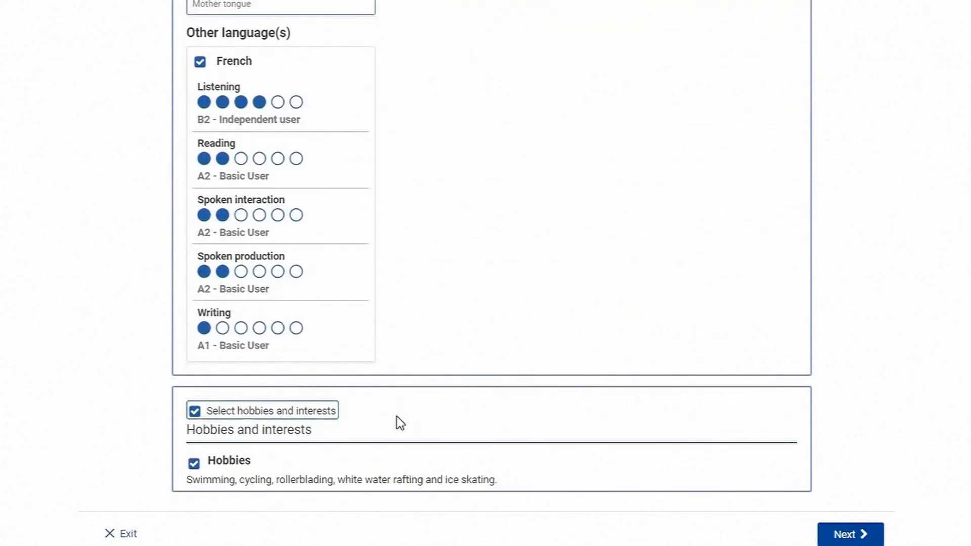
scroll("up", 3)
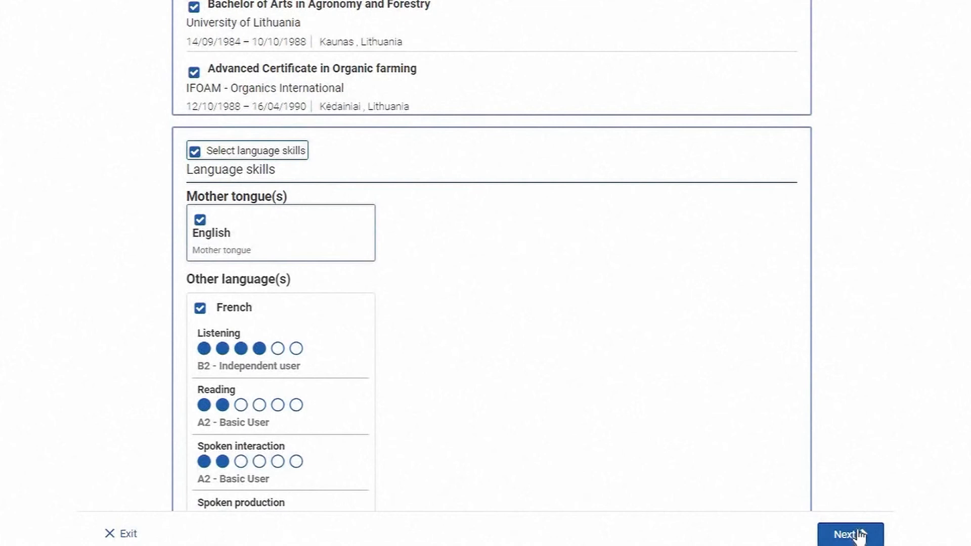
Confirm the selected profile sections and continue to the Edit step.
left_click(850, 534)
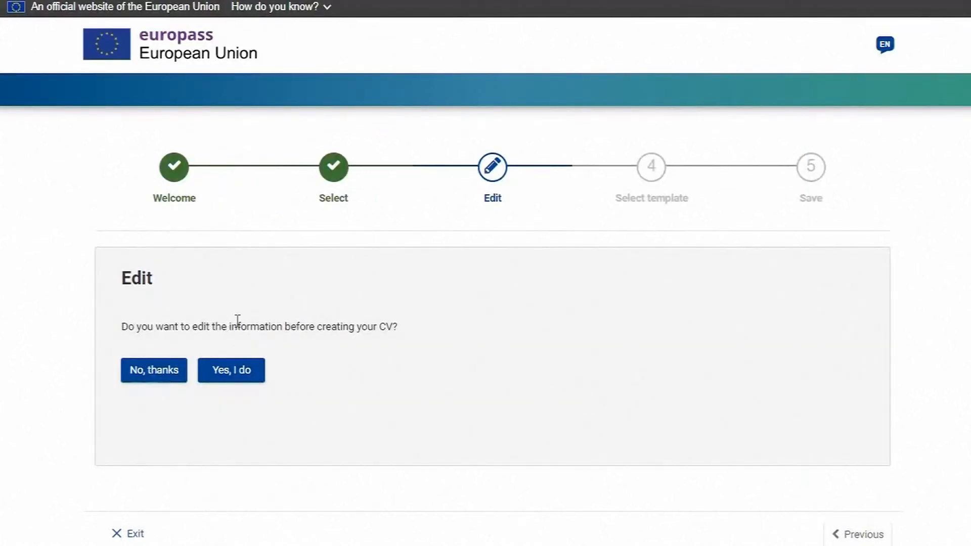
mouse_move(171, 345)
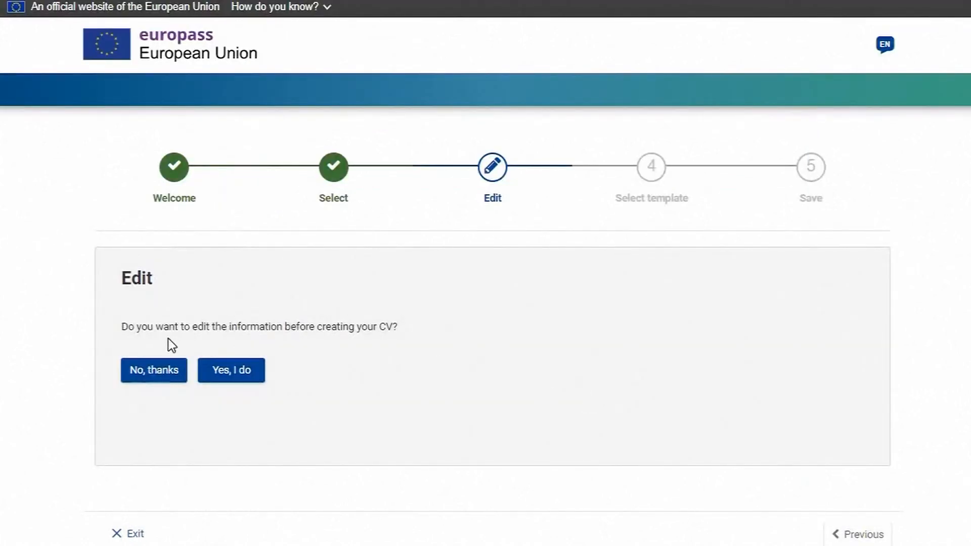
mouse_move(155, 359)
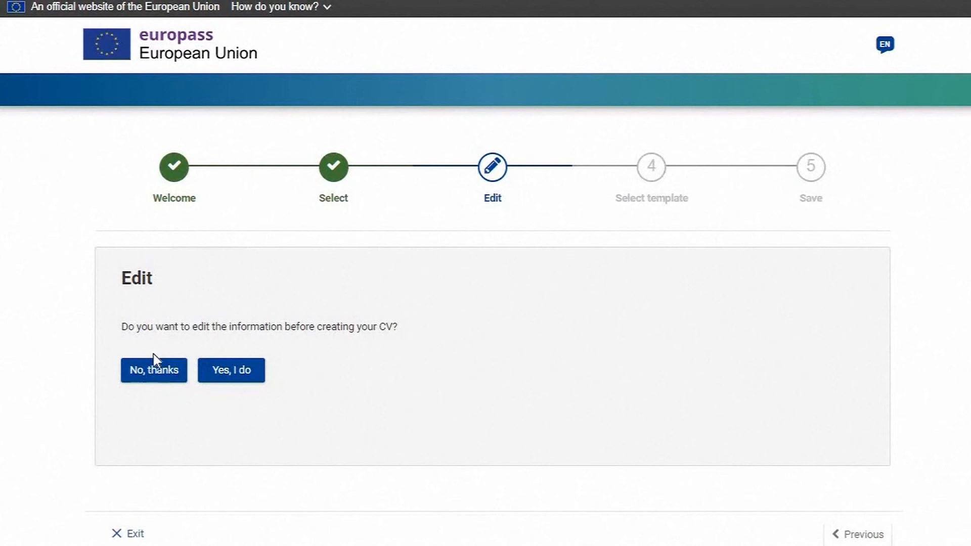
mouse_move(155, 378)
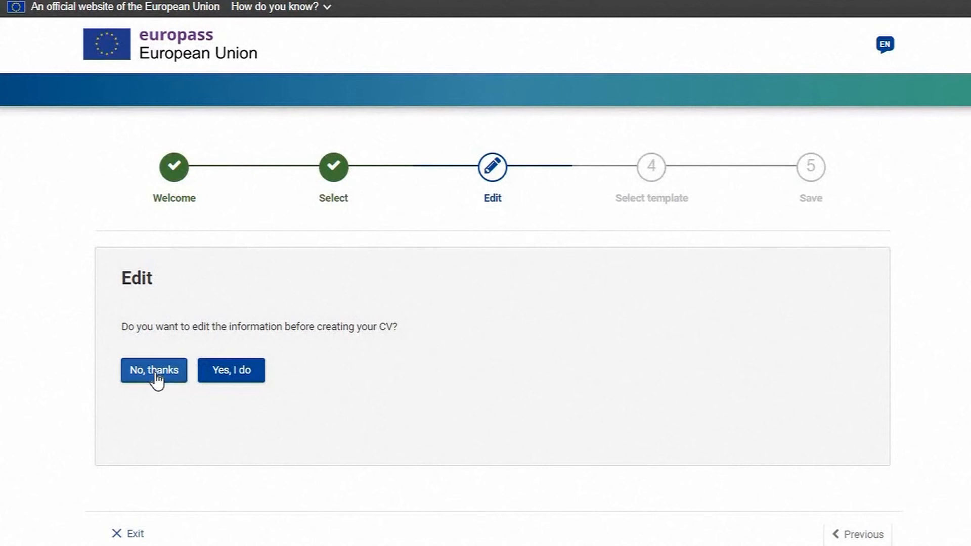
Decline editing with 'No, thanks' to reach the template preview.
left_click(153, 370)
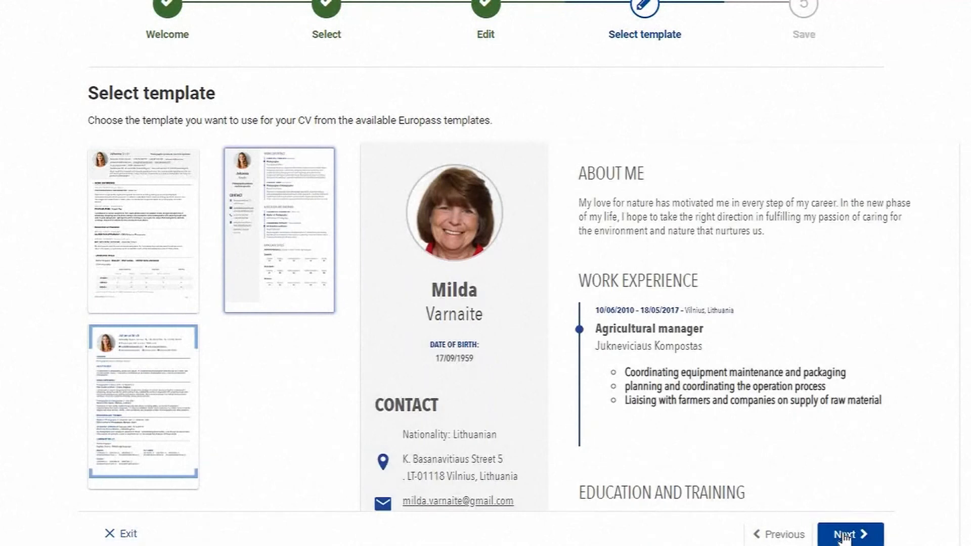
Keep the template, name the CV 'My new CV' and save it in the Europass Library.
left_click(849, 534)
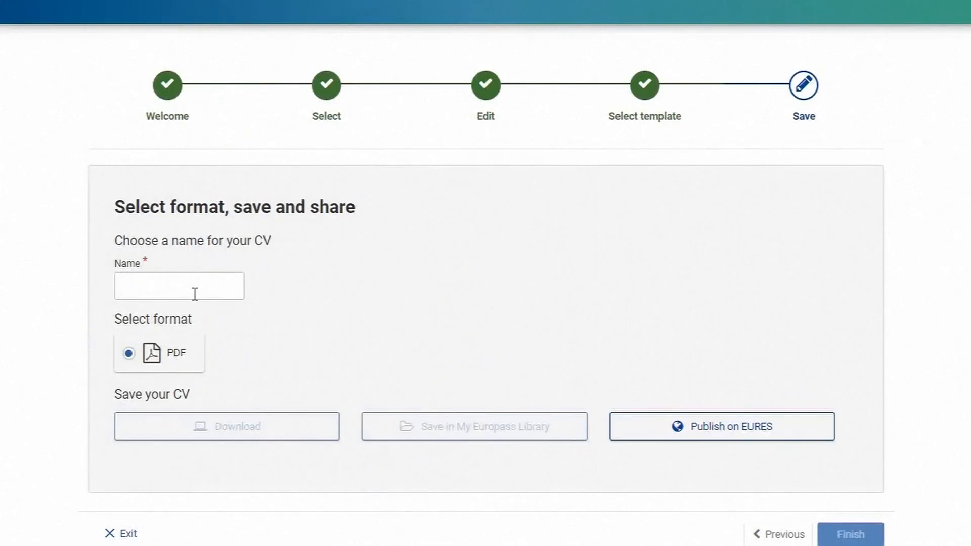
type("My")
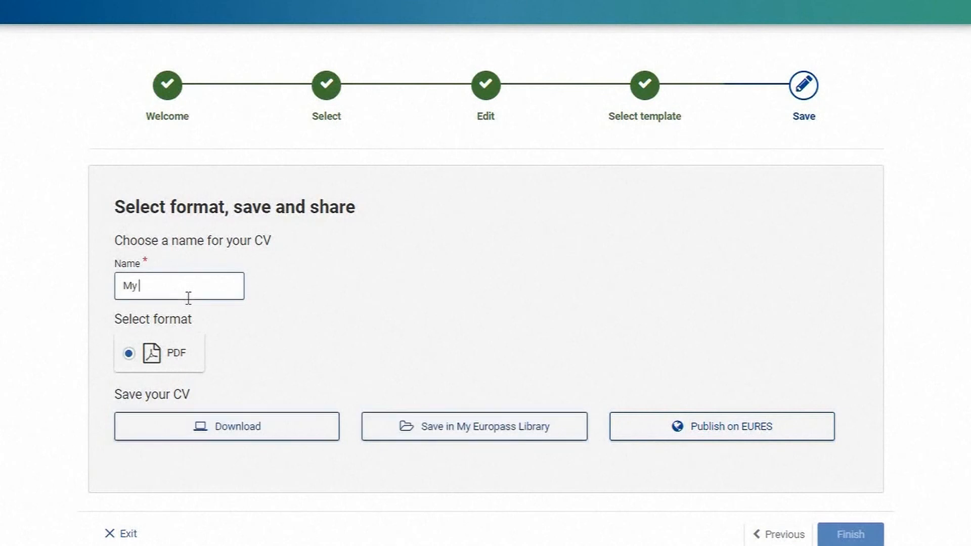
type("new CV")
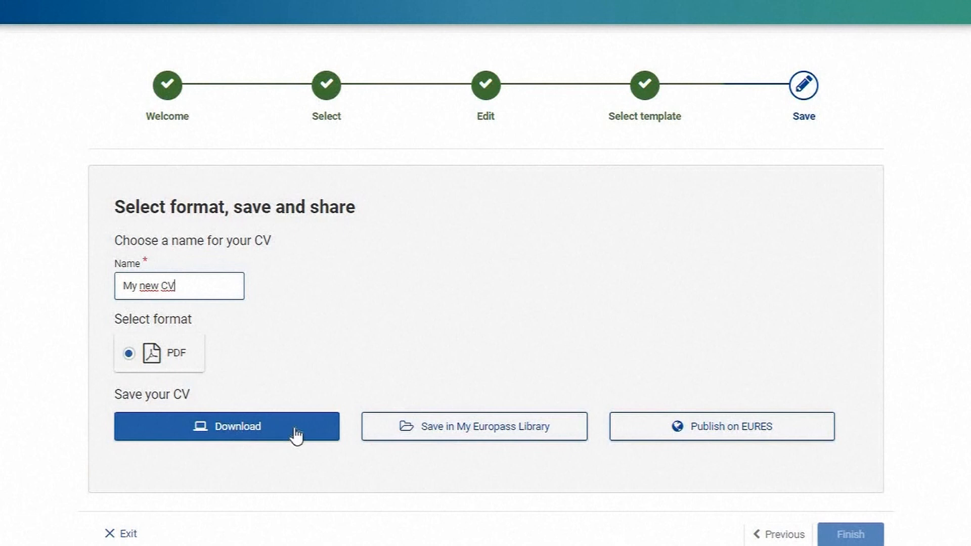
mouse_move(474, 426)
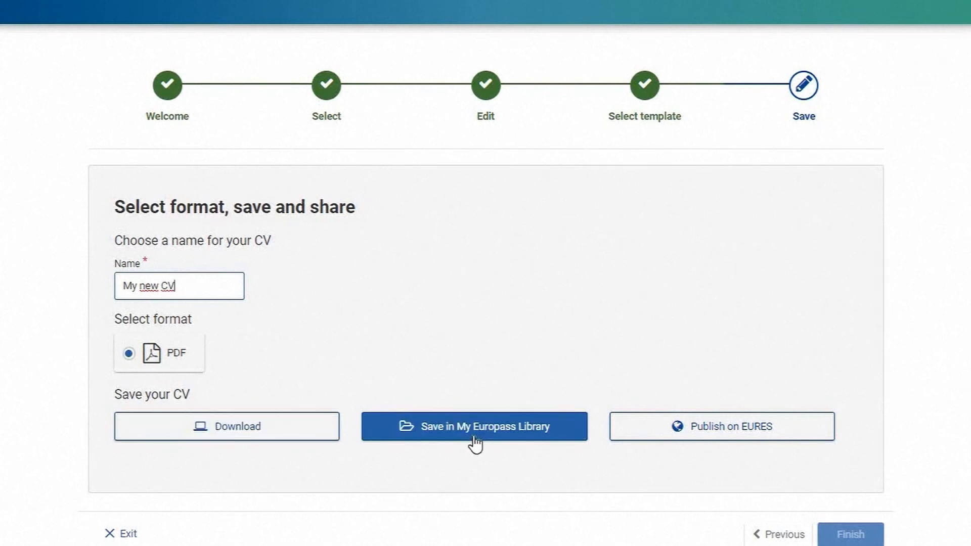
mouse_move(700, 445)
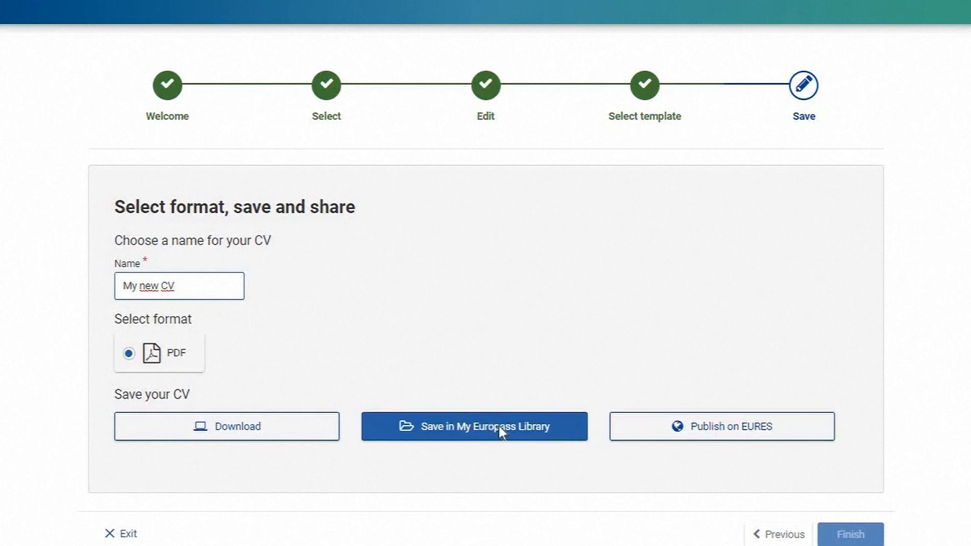
left_click(849, 534)
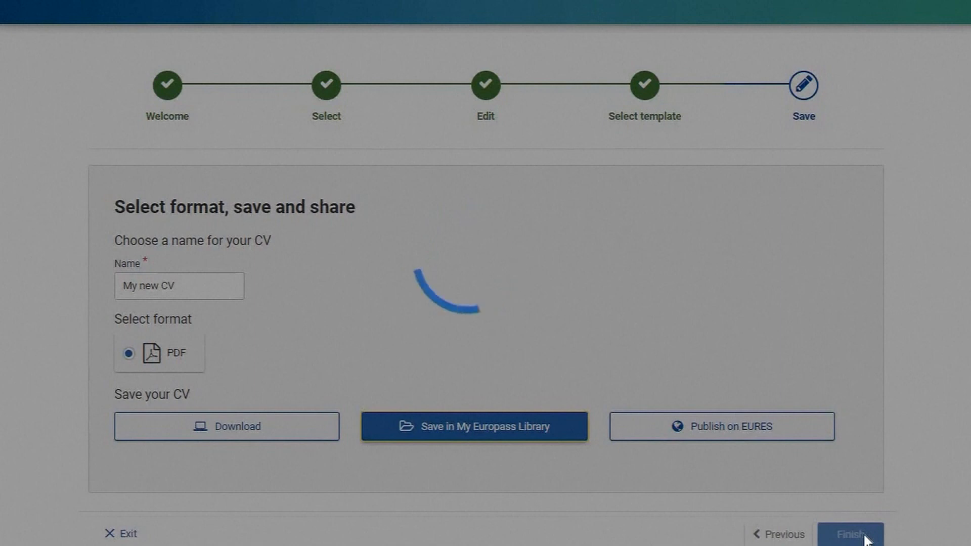
left_click(474, 425)
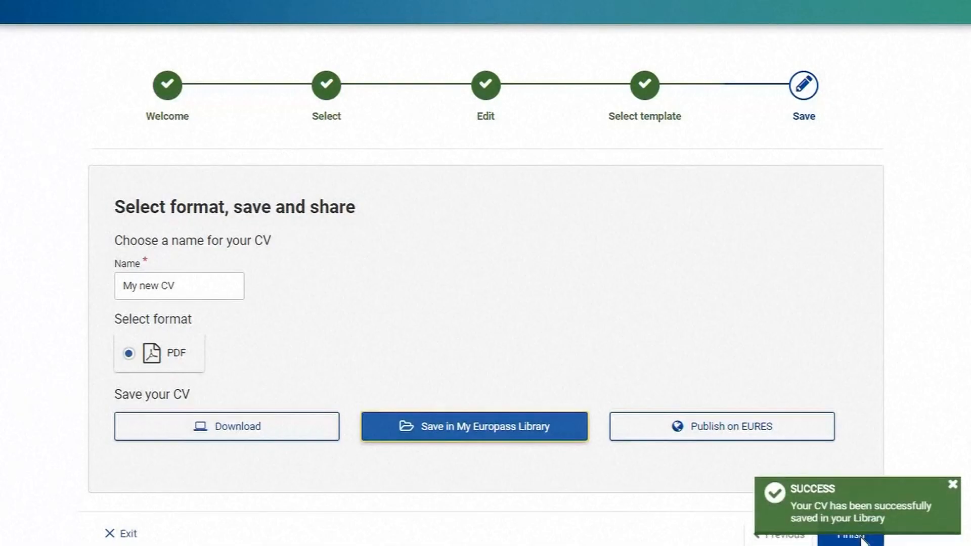
mouse_move(474, 426)
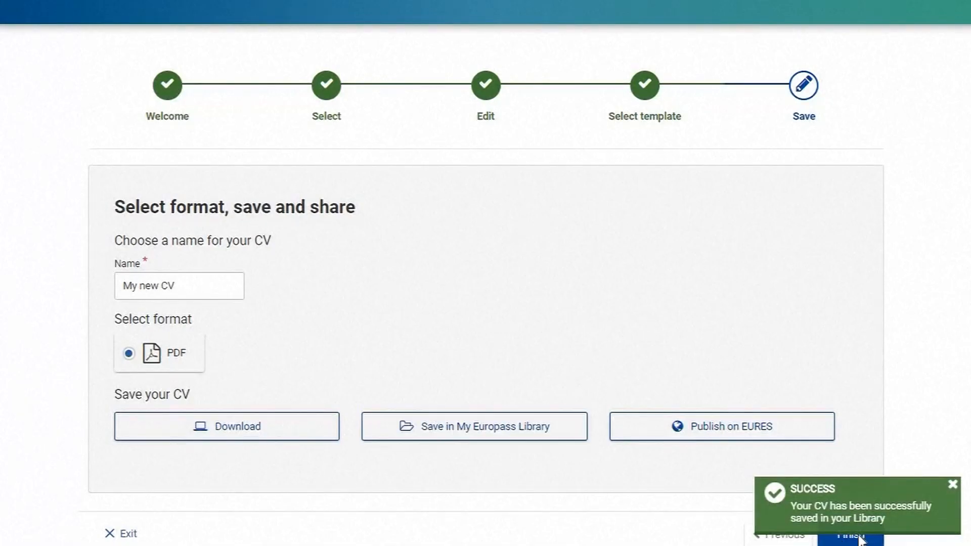